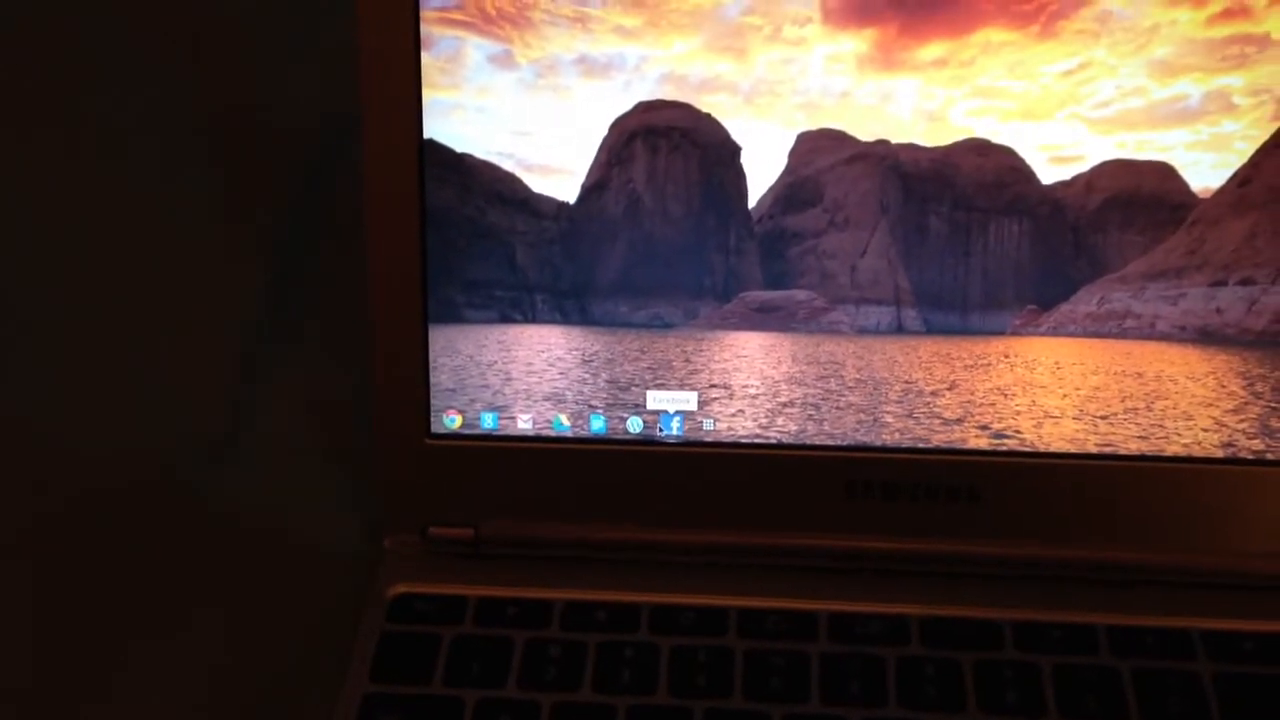
# Launch Facebook from the shelf and scroll down the news feed.
pyautogui.click(680, 420)
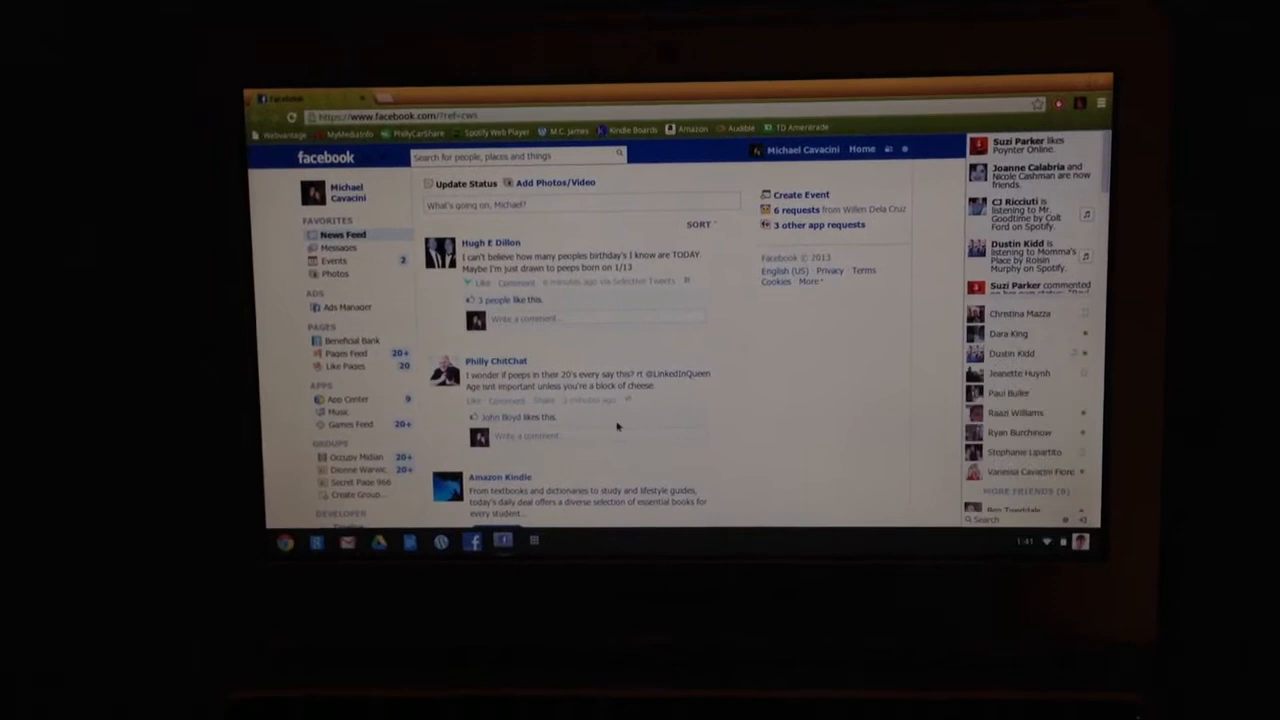
pyautogui.scroll(-3)
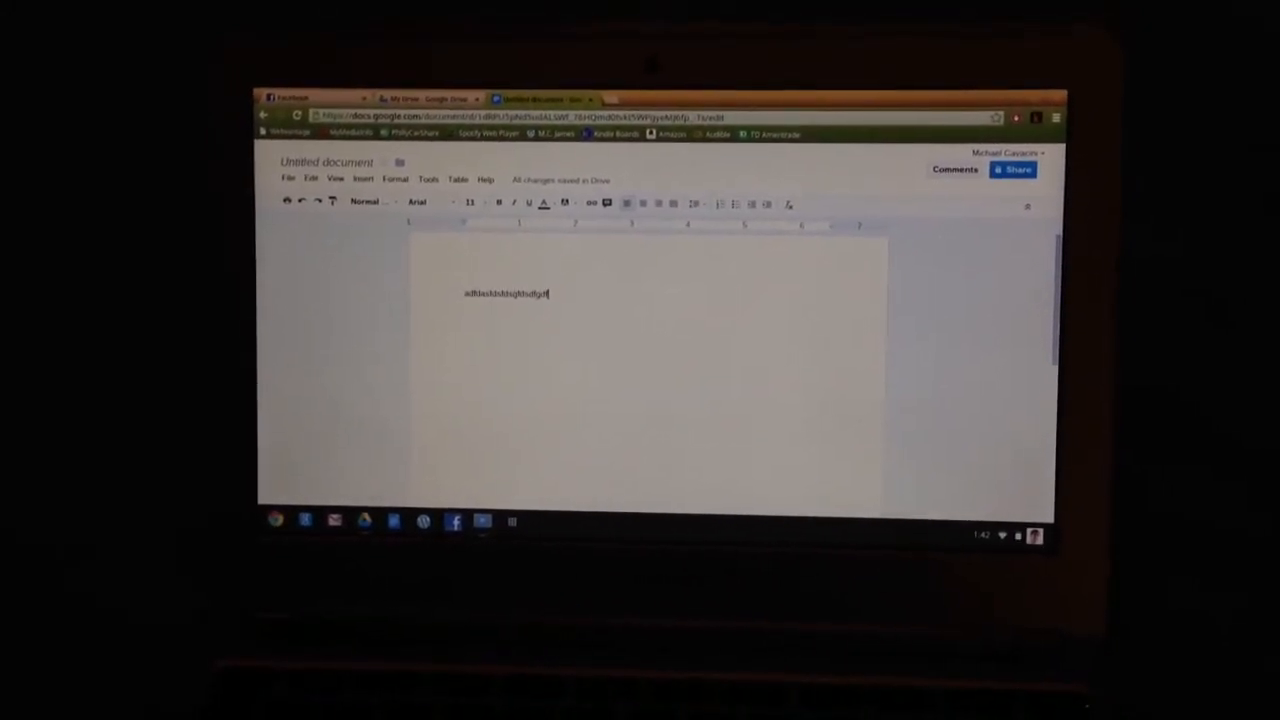
# Place the cursor in the new Docs document to enter a short line of test text.
pyautogui.click(512, 520)
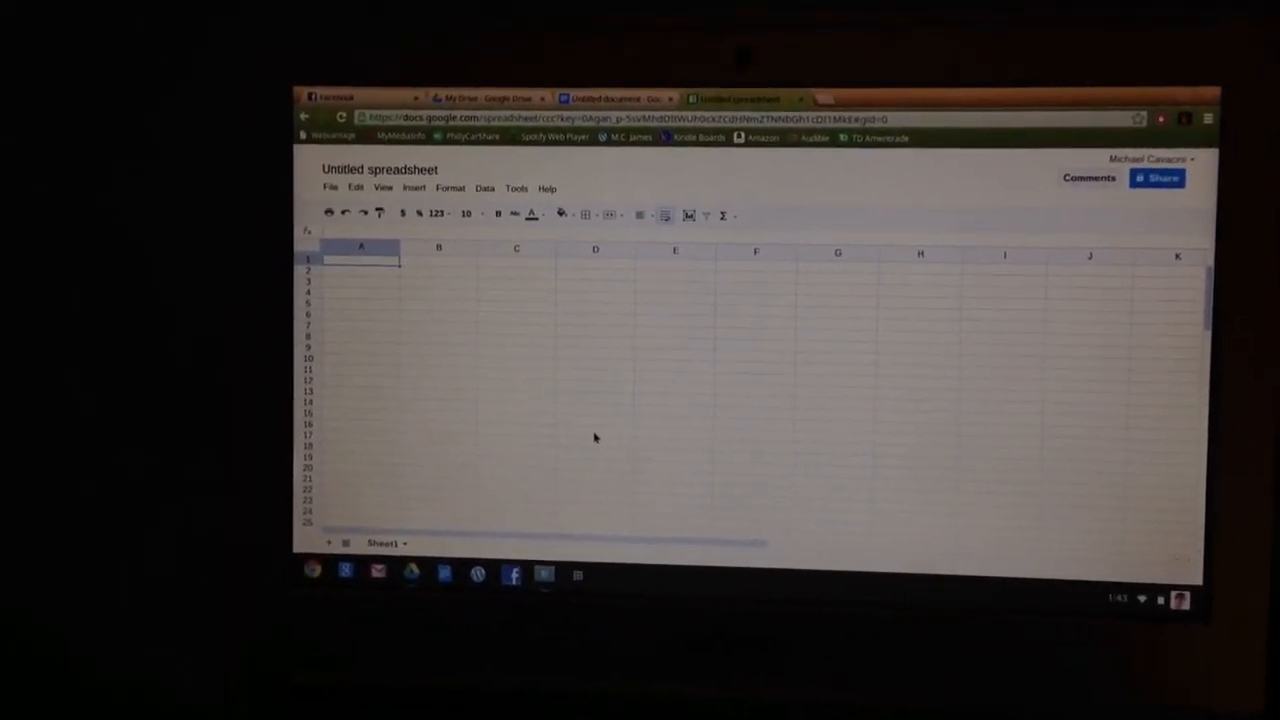
# Show the Chromebook's list of installed Google apps over the blank spreadsheet.
pyautogui.click(568, 576)
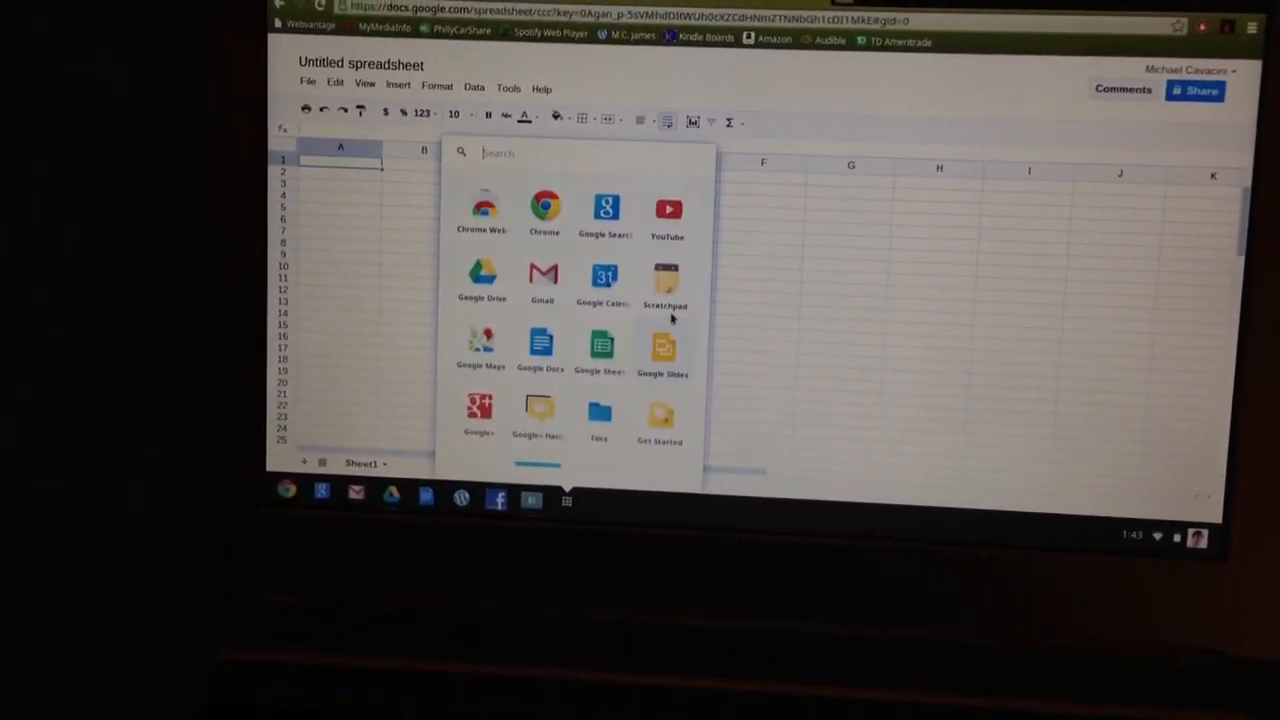
# Create a blank Slides presentation and browse the Choose a theme list.
pyautogui.click(660, 348)
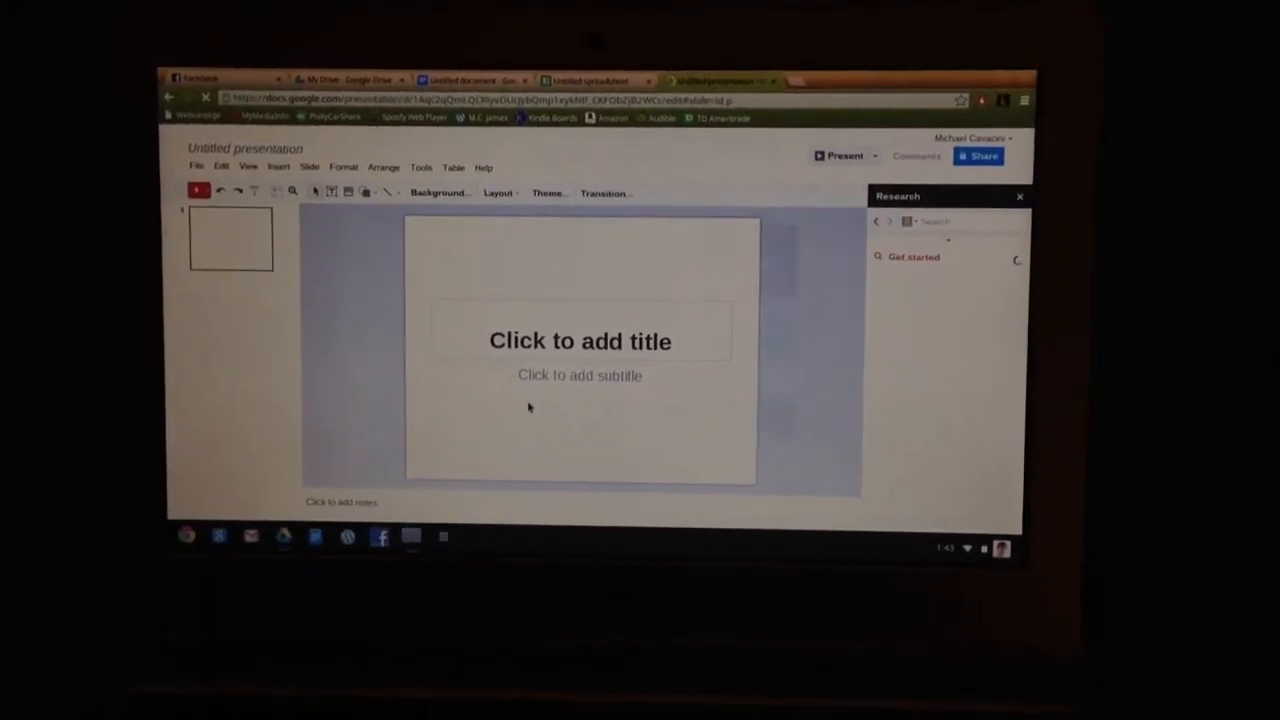
pyautogui.click(548, 192)
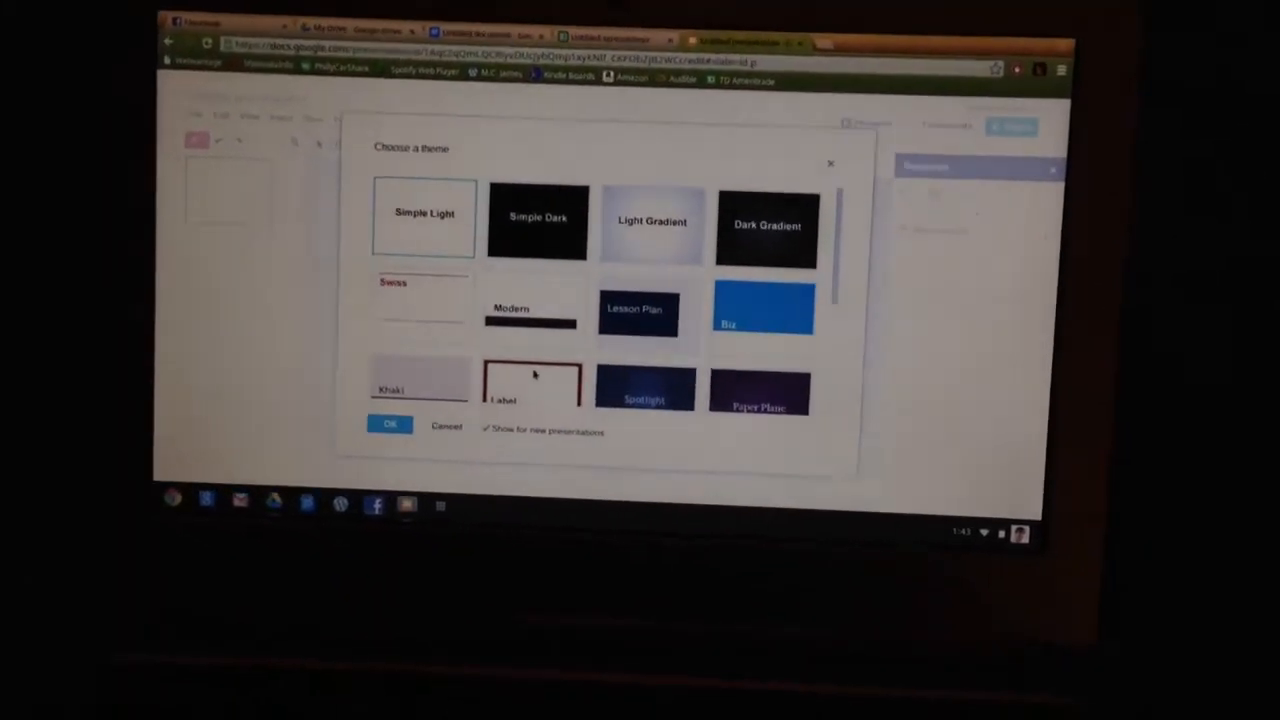
pyautogui.scroll(-3)
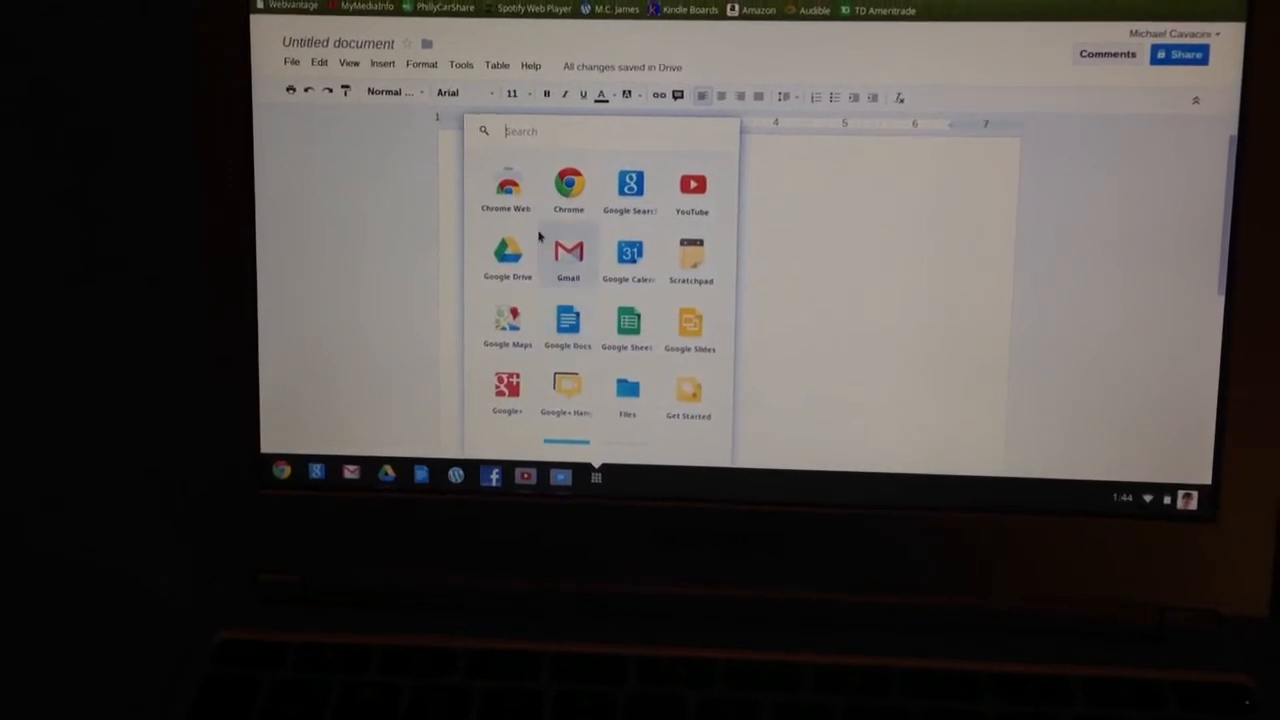
pyautogui.moveTo(508, 190)
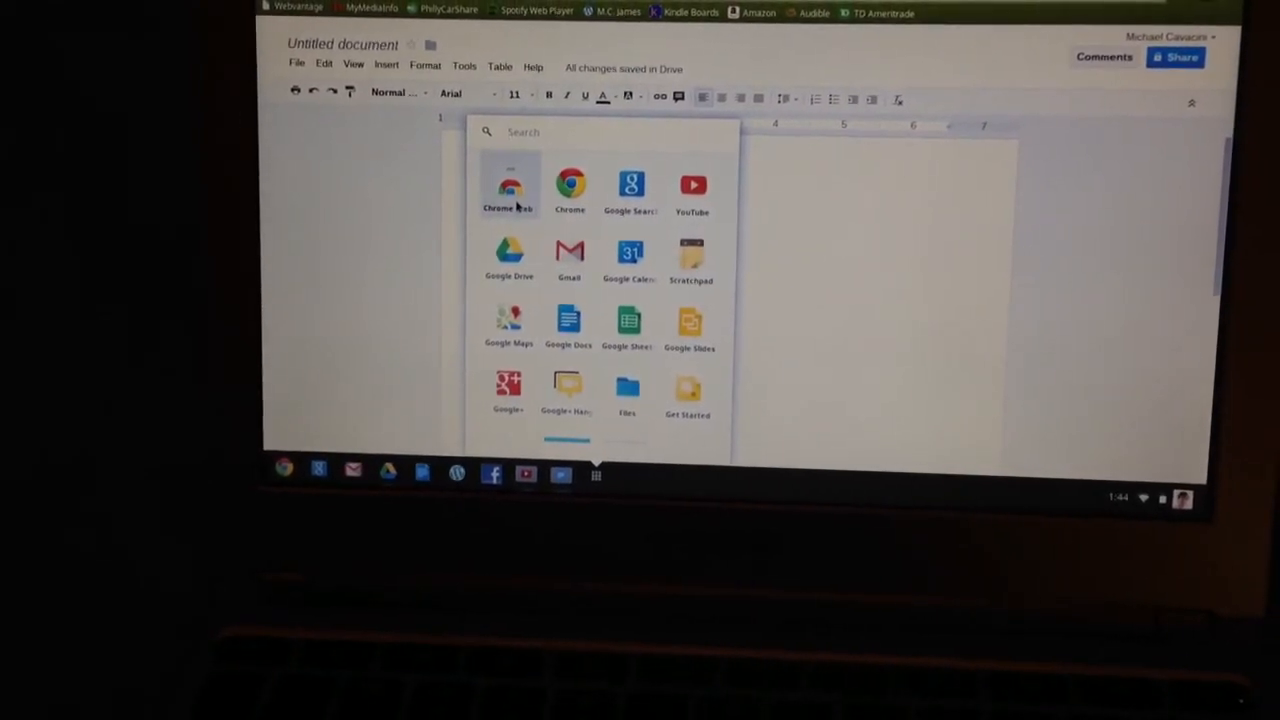